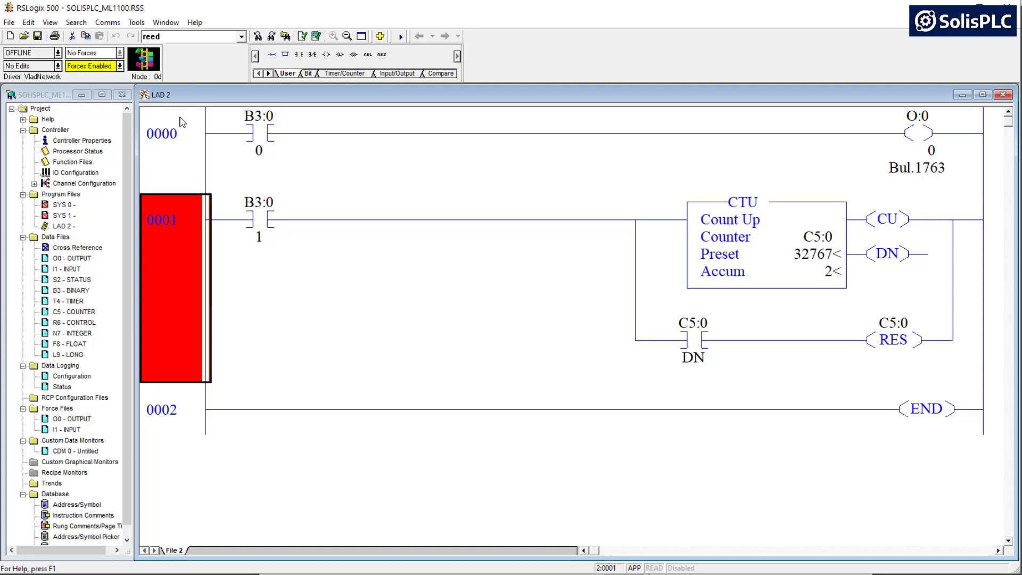
pyautogui.moveTo(132, 109)
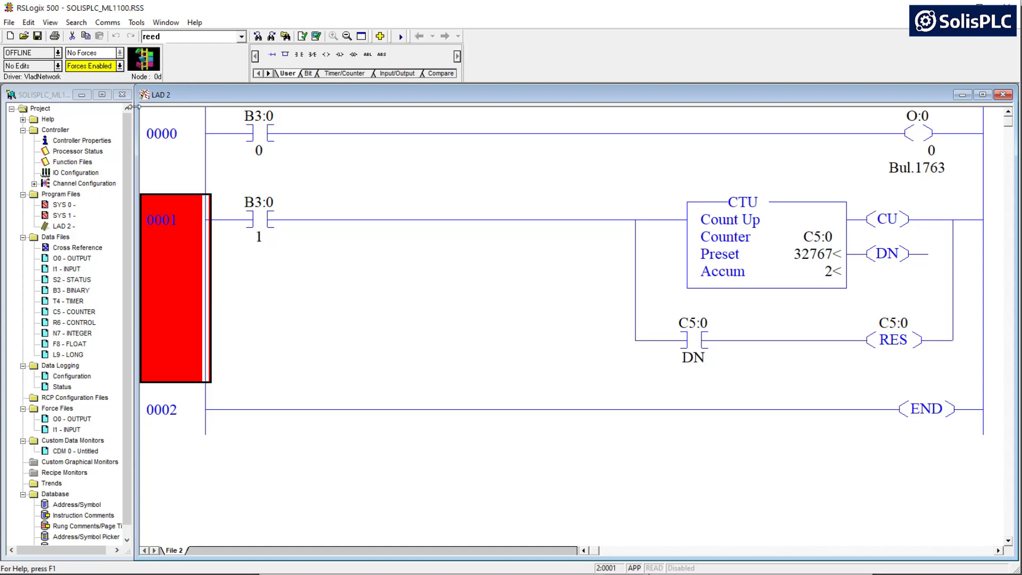
pyautogui.moveTo(106, 22)
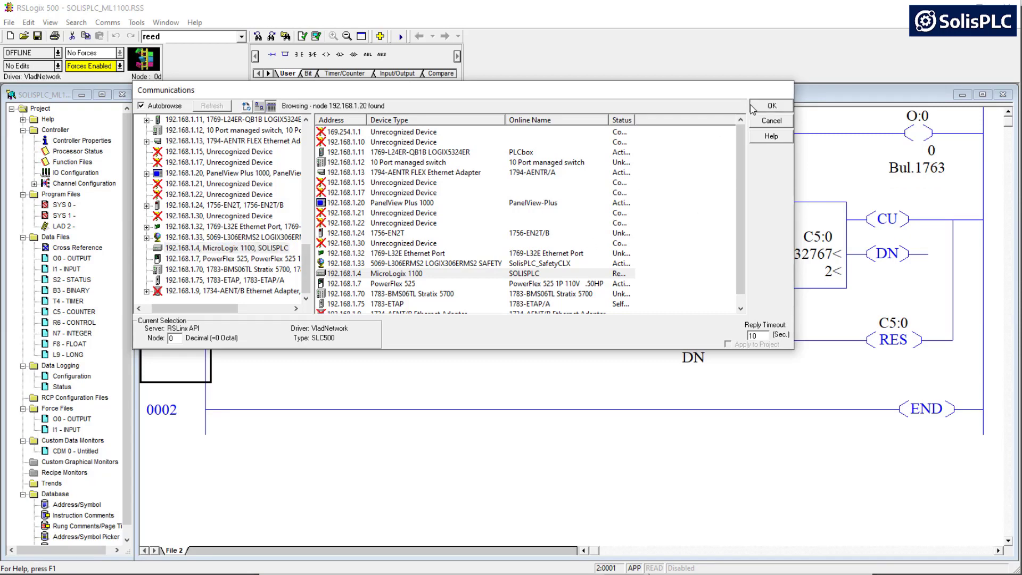
# Connect online to the MicroLogix 1100 node selected in the Communications dialog
pyautogui.click(773, 105)
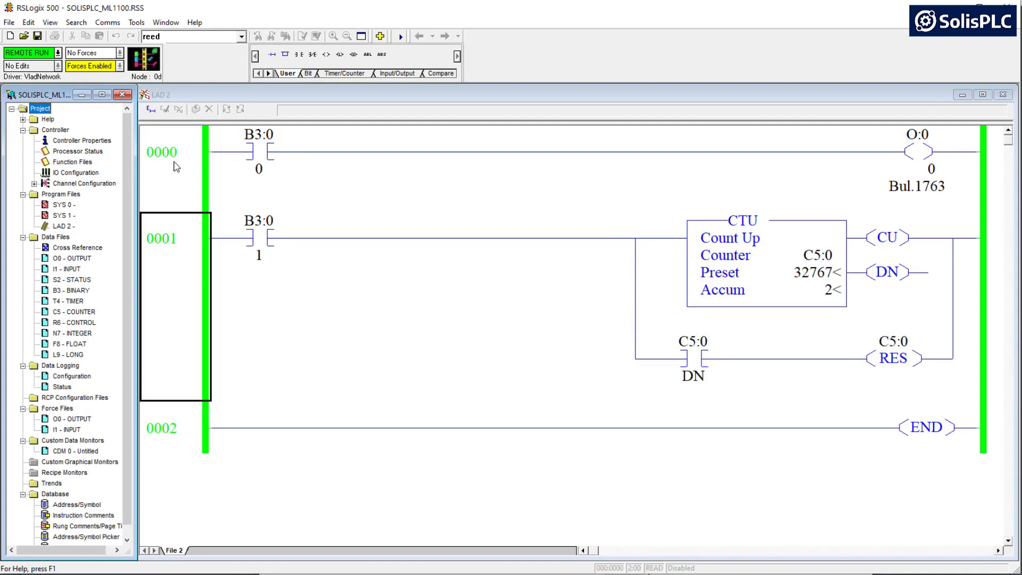
# Save the online project, accepting the revision note and answering the data table upload prompt
pyautogui.click(164, 151)
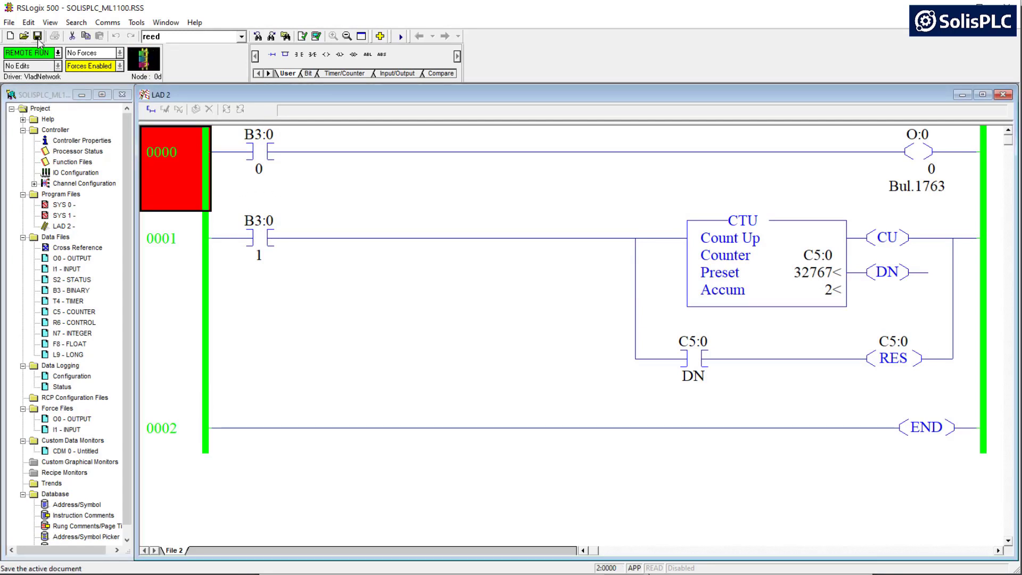
pyautogui.click(42, 35)
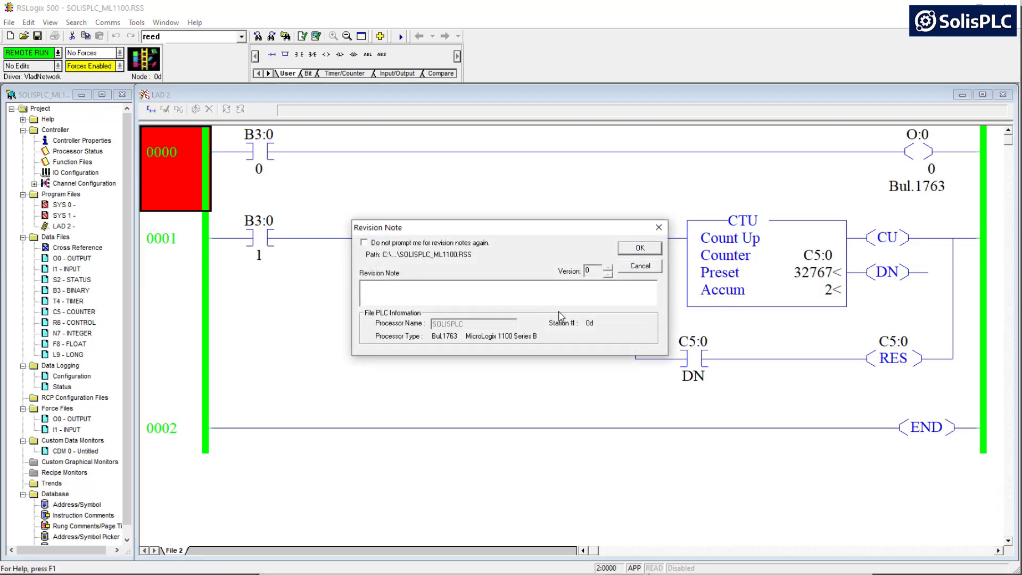
pyautogui.click(639, 247)
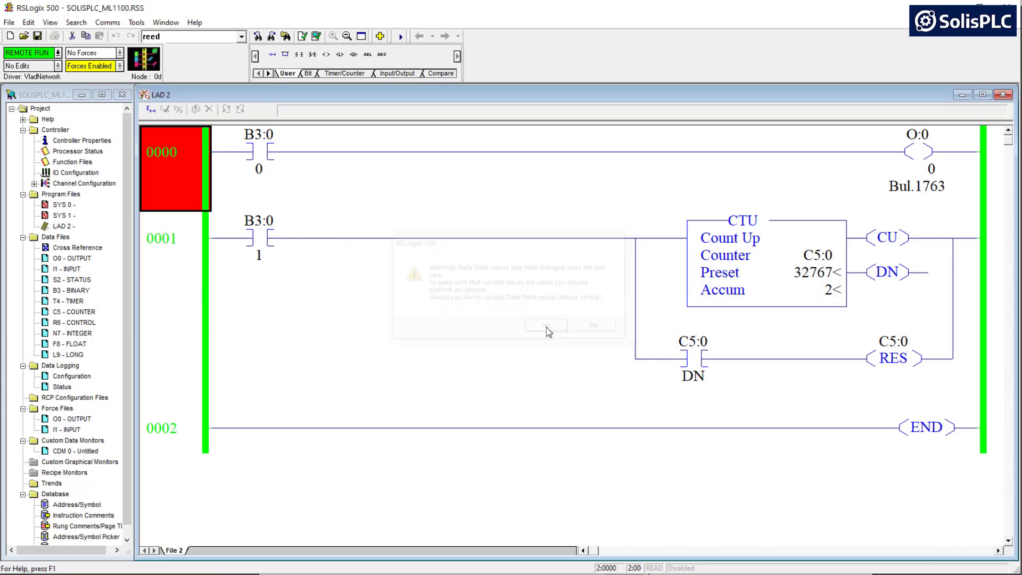
pyautogui.click(546, 326)
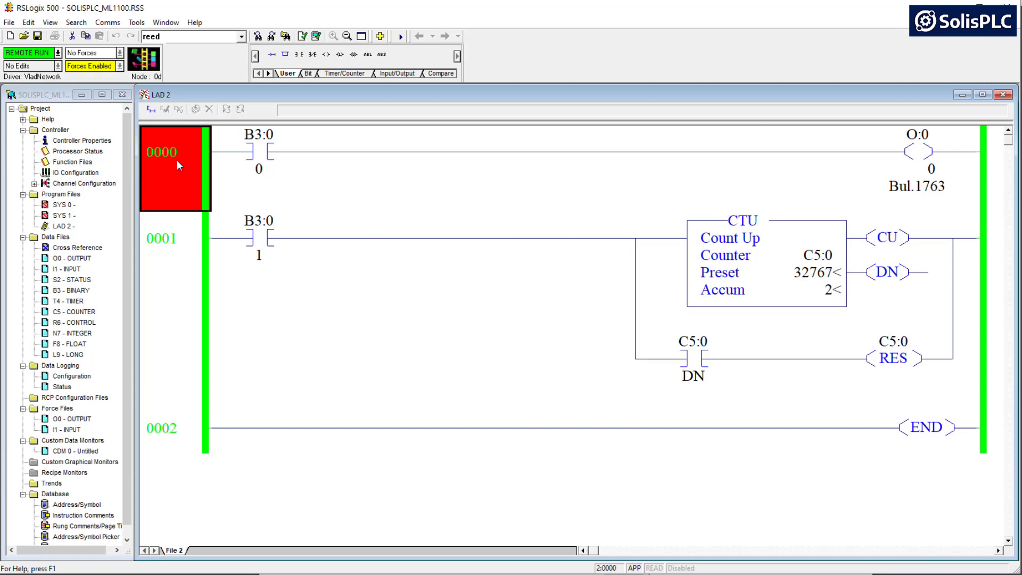
pyautogui.moveTo(204, 237)
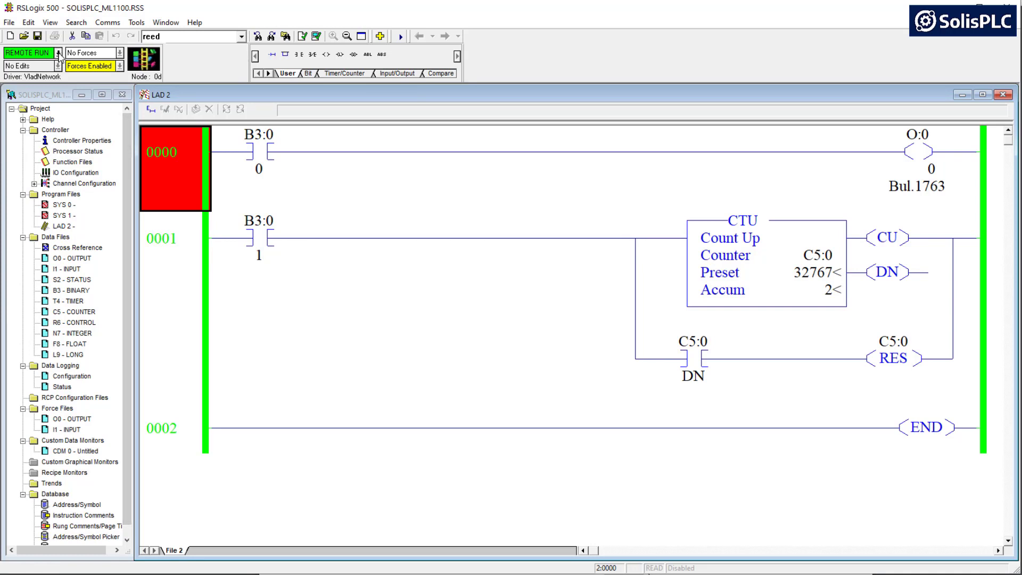
# Go offline from the REMOTE RUN mode dropdown
pyautogui.click(60, 54)
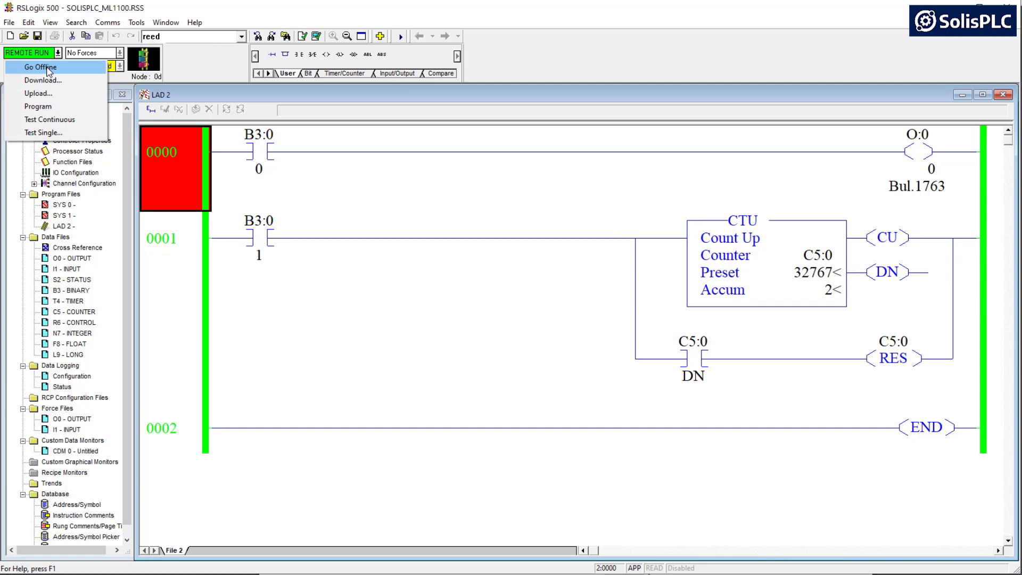
pyautogui.click(42, 66)
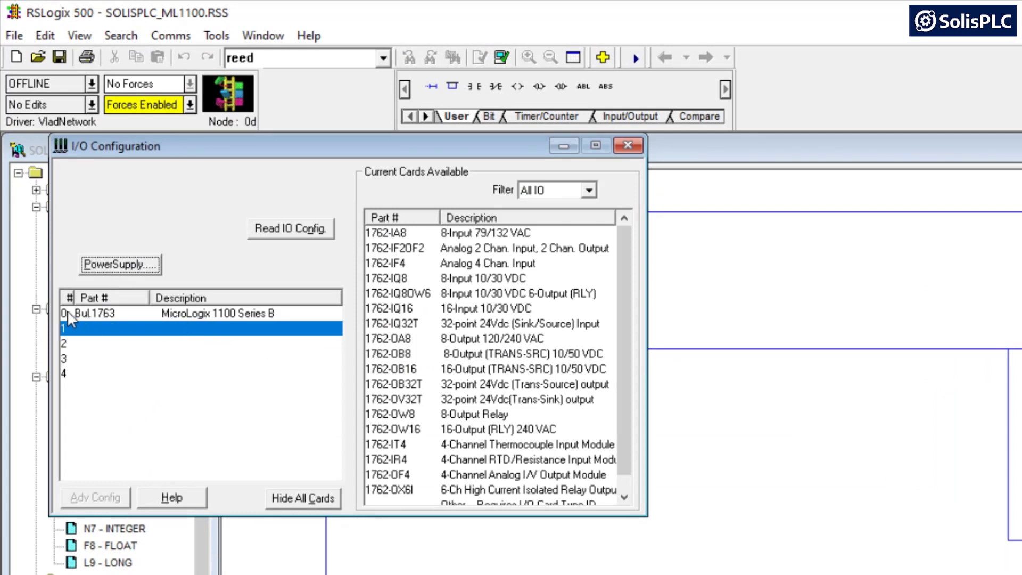
# Place the 1762-IQ16 16-input card into slot 1 beside the MicroLogix 1100
pyautogui.click(96, 313)
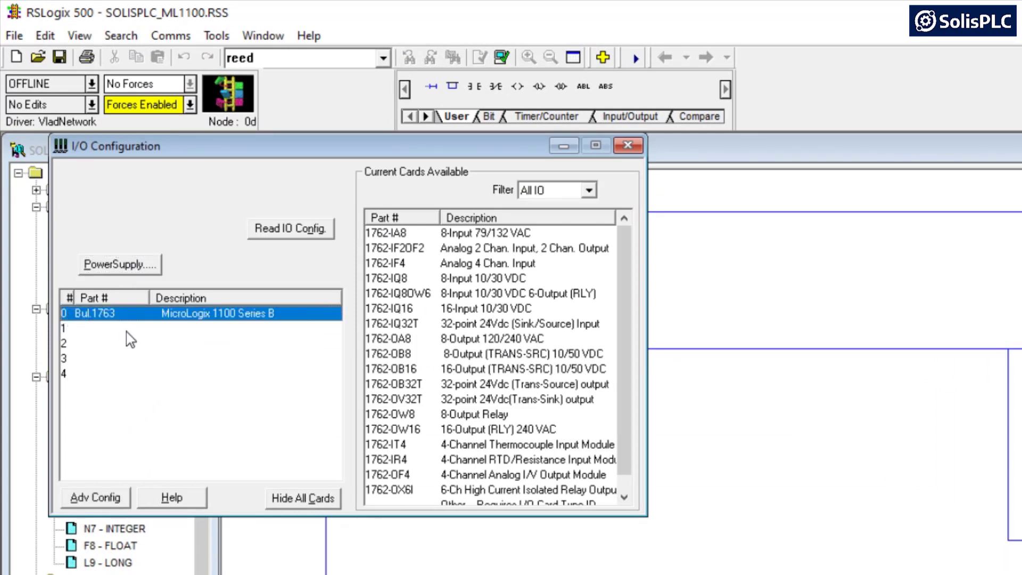
pyautogui.moveTo(201, 342)
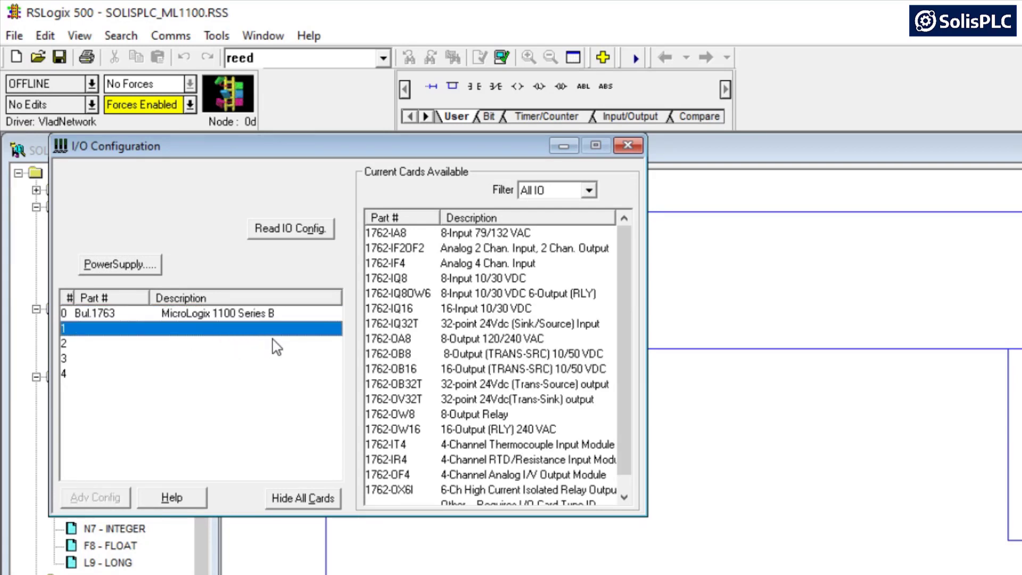
pyautogui.click(106, 373)
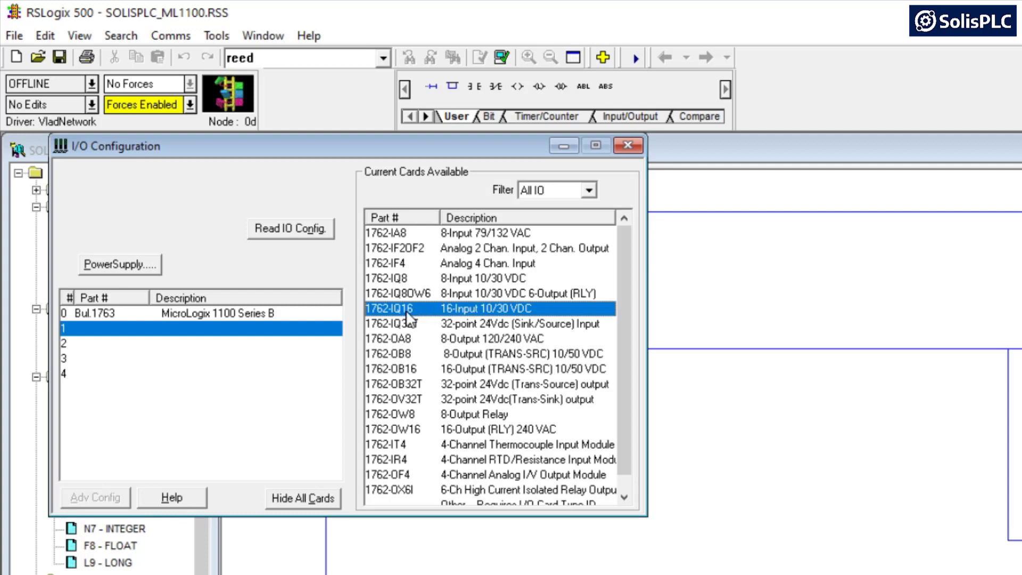
pyautogui.moveTo(415, 323)
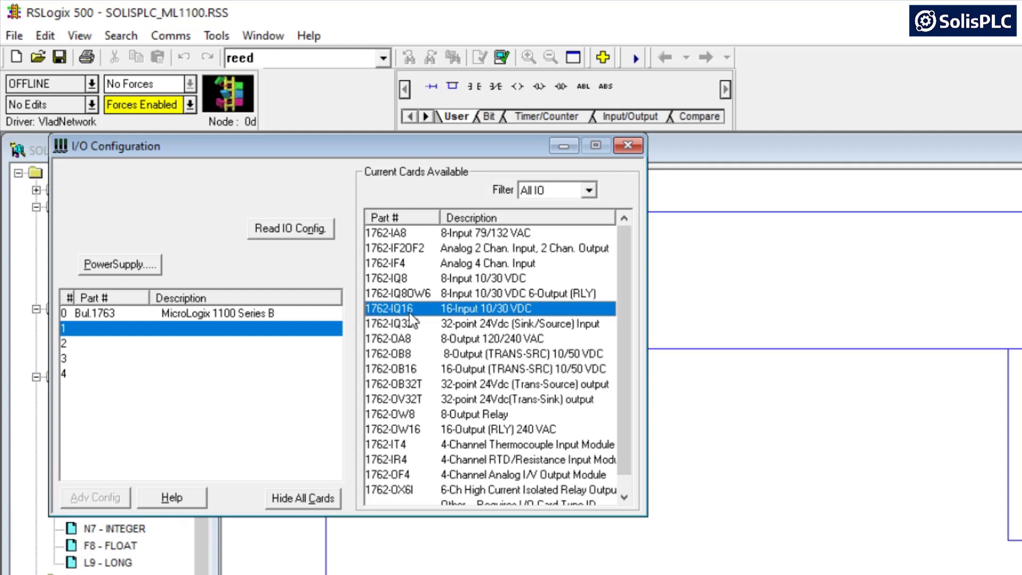
pyautogui.moveTo(452, 326)
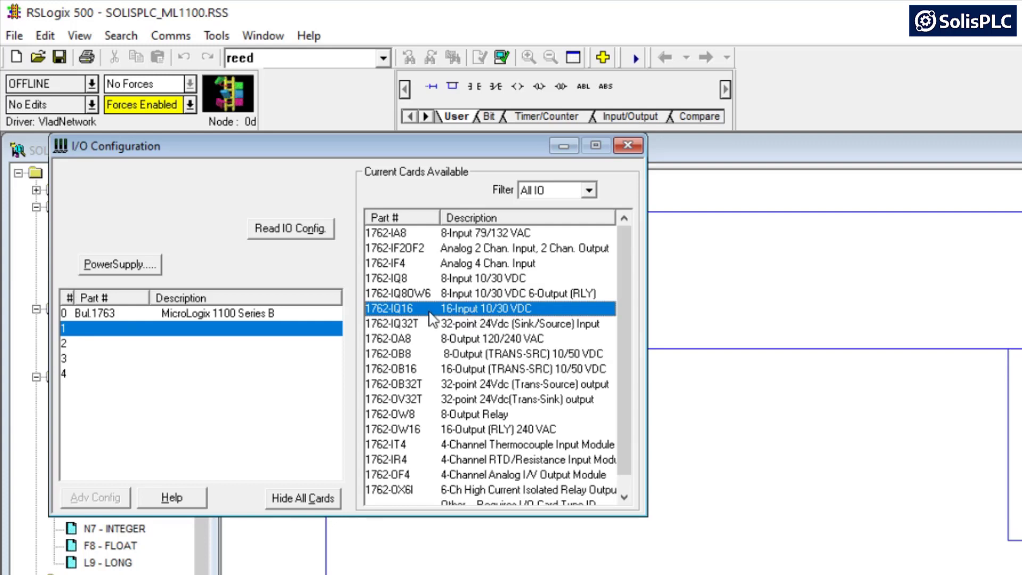
pyautogui.doubleClick(392, 324)
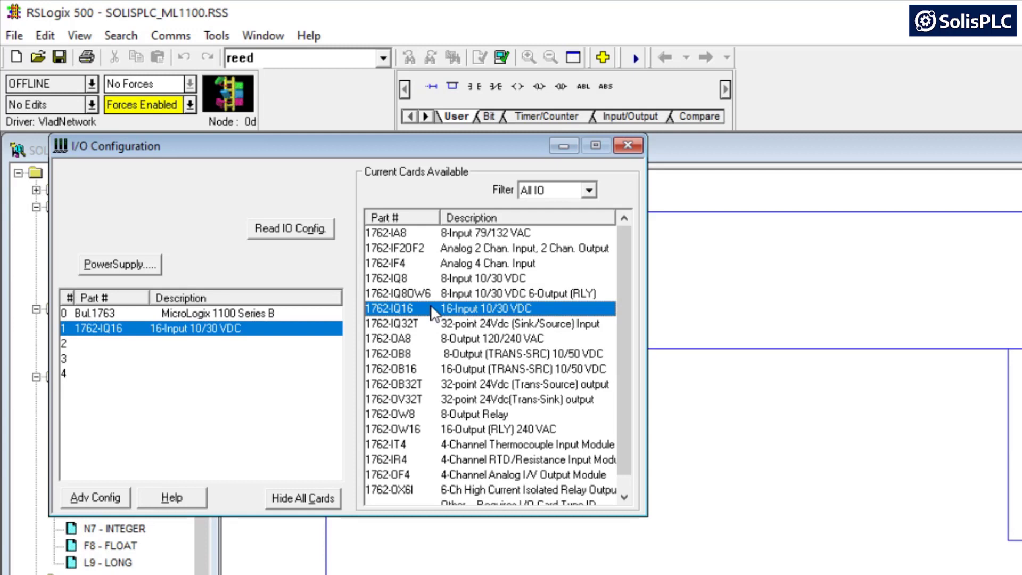
pyautogui.moveTo(188, 345)
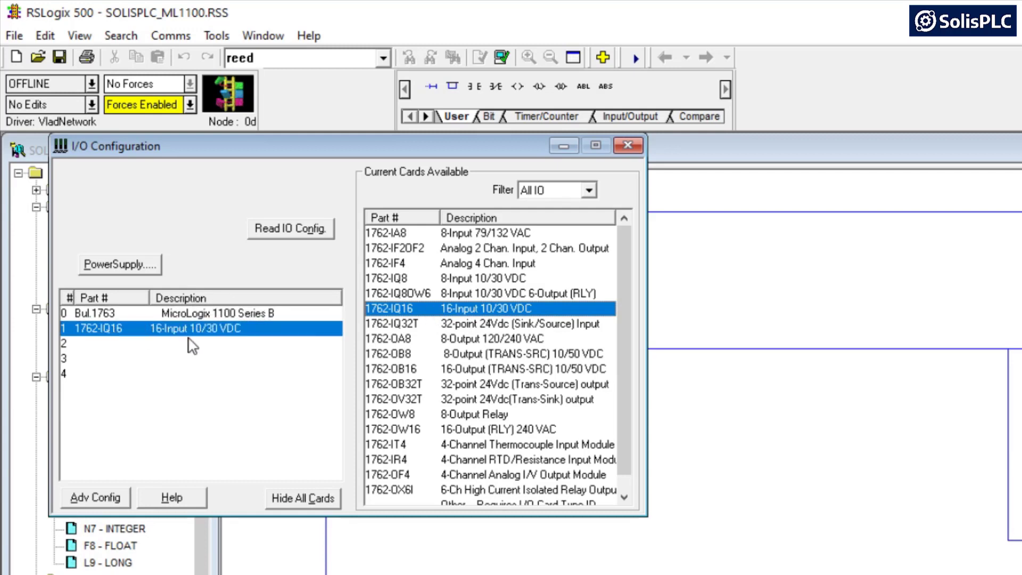
pyautogui.moveTo(82, 379)
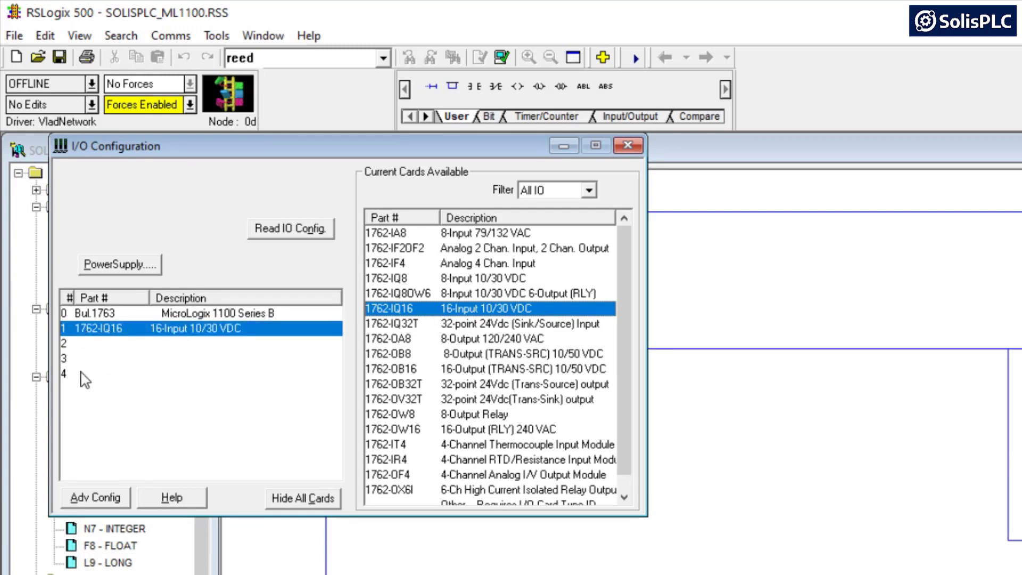
pyautogui.moveTo(102, 386)
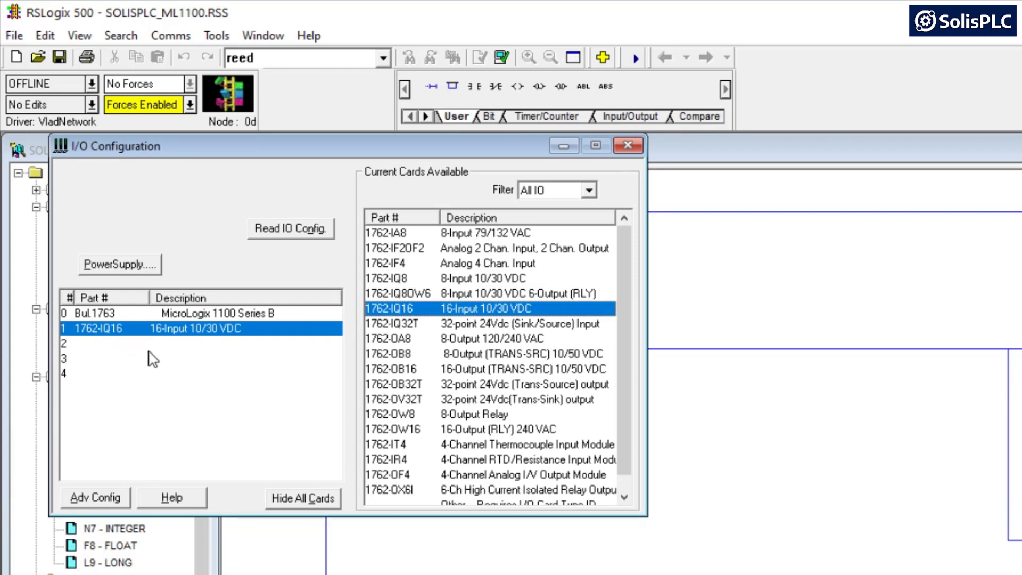
pyautogui.moveTo(154, 299)
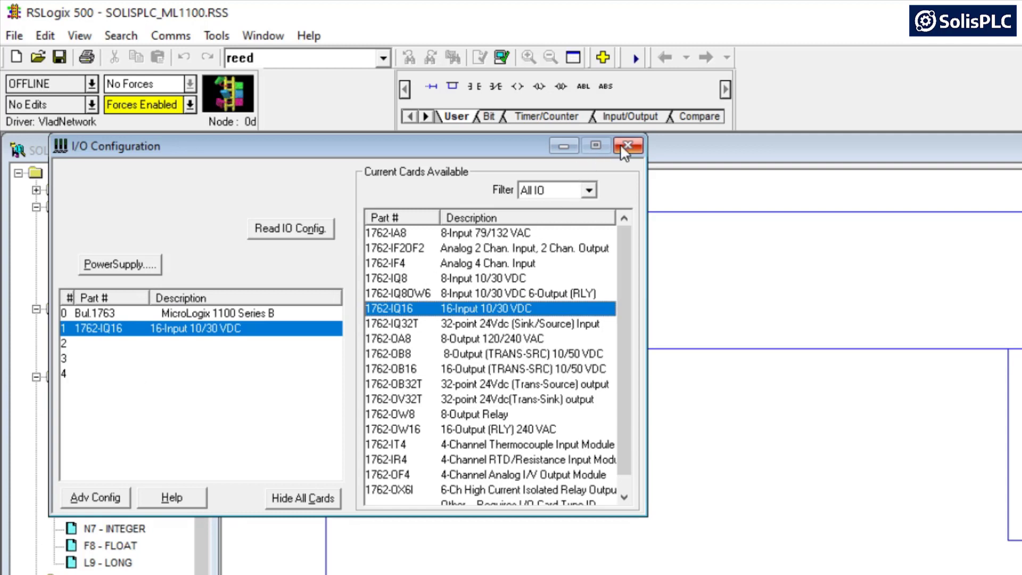
pyautogui.click(629, 145)
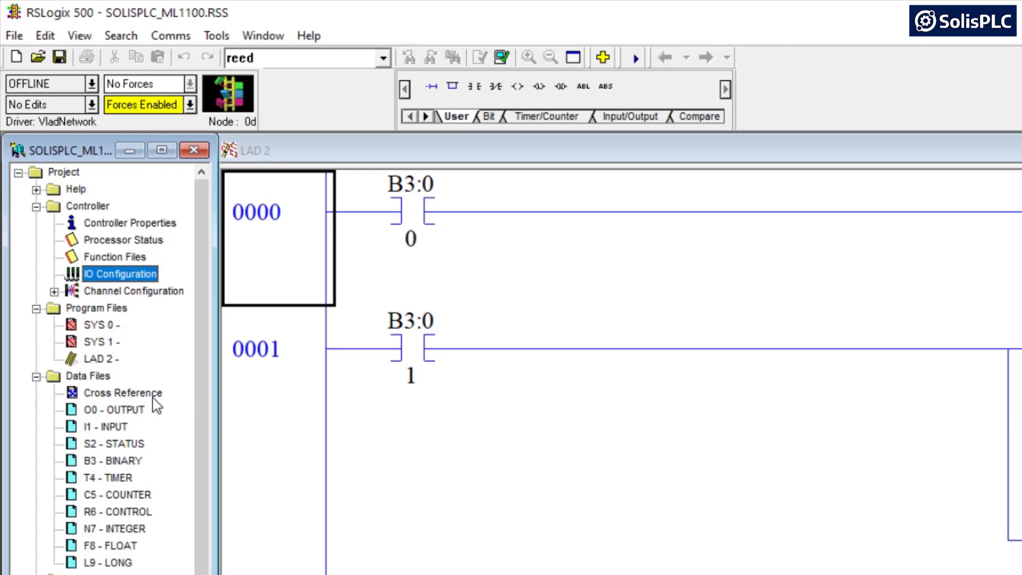
pyautogui.moveTo(118, 425)
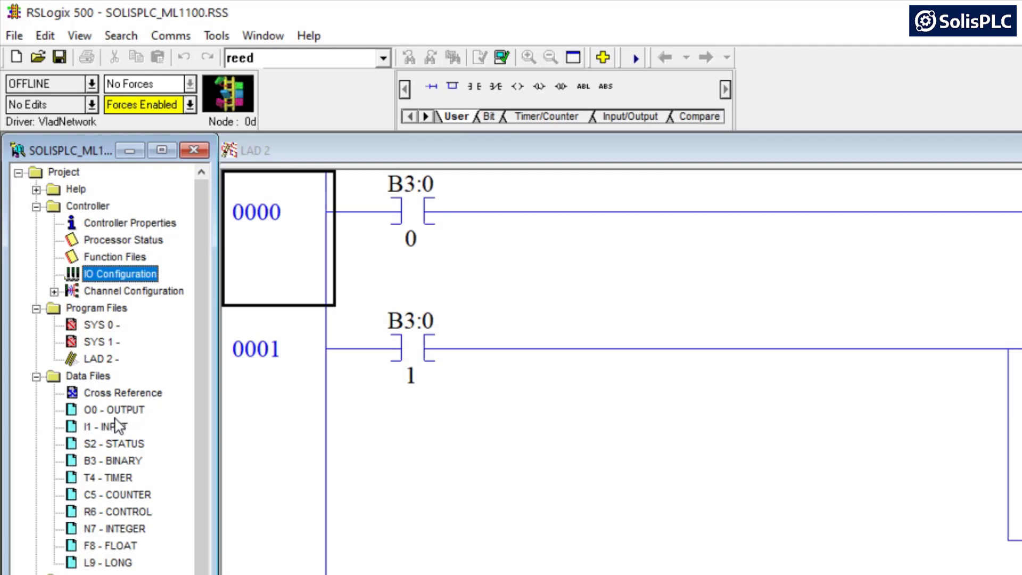
pyautogui.moveTo(113, 435)
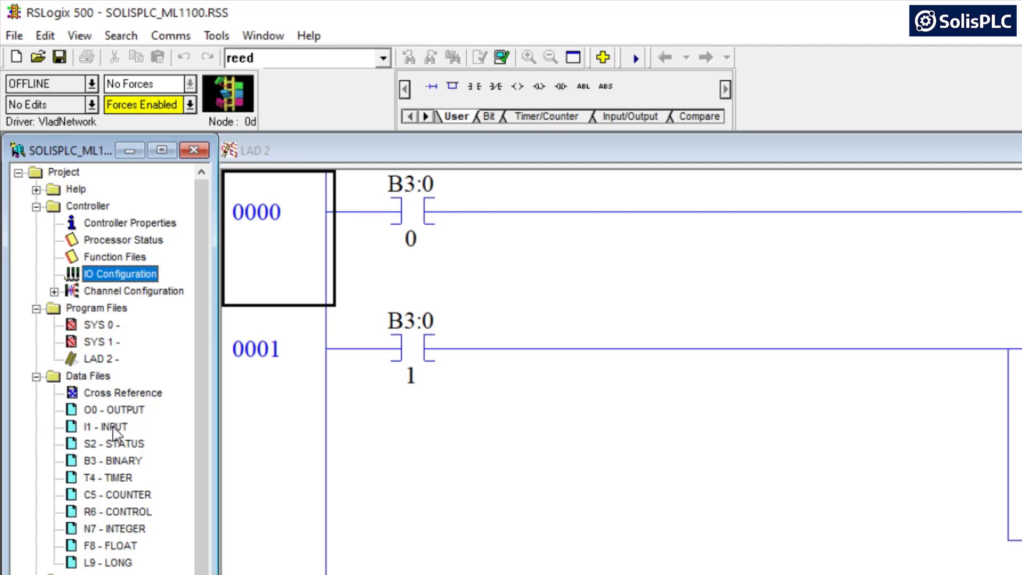
pyautogui.click(101, 426)
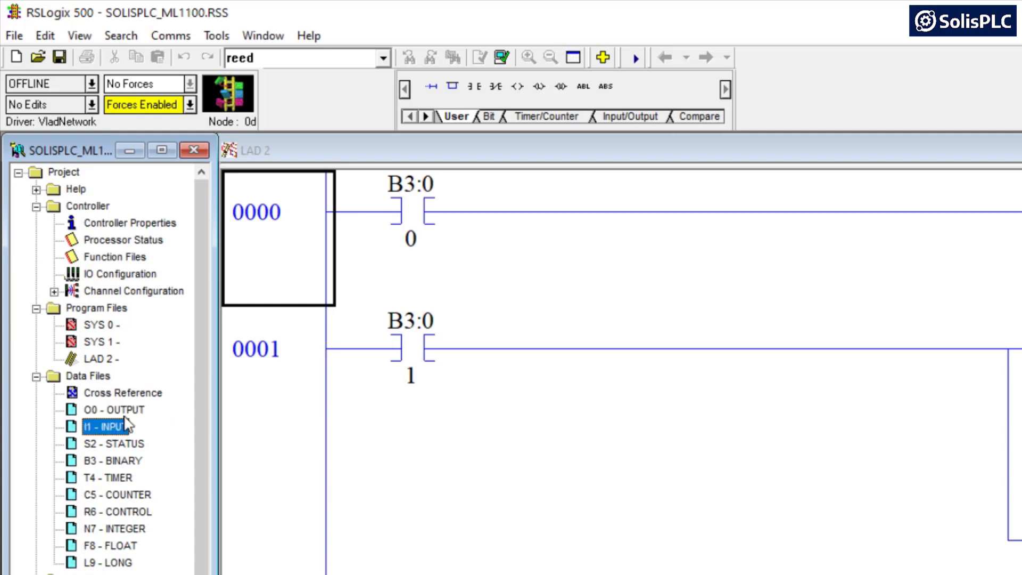
pyautogui.click(110, 410)
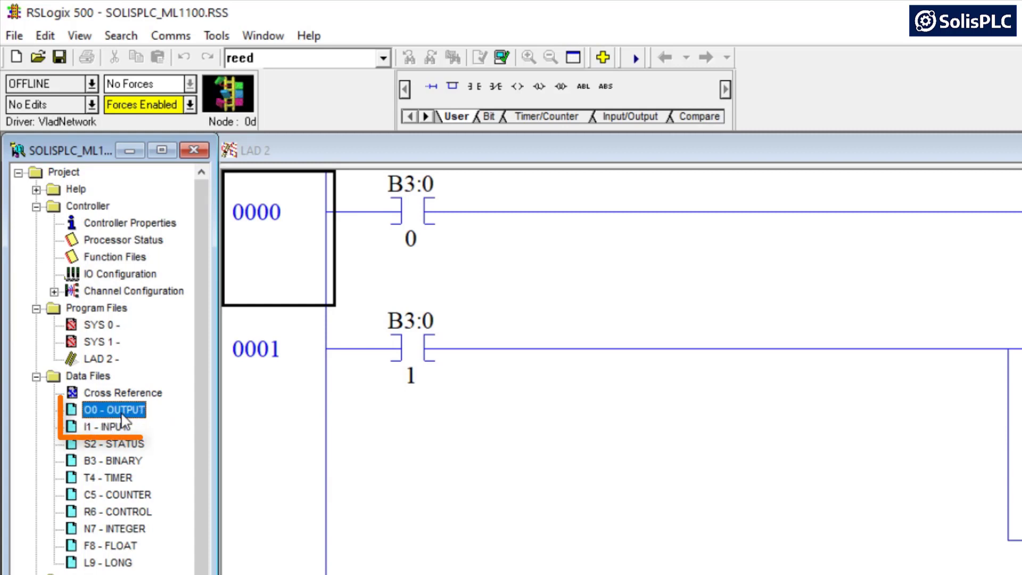
pyautogui.click(101, 425)
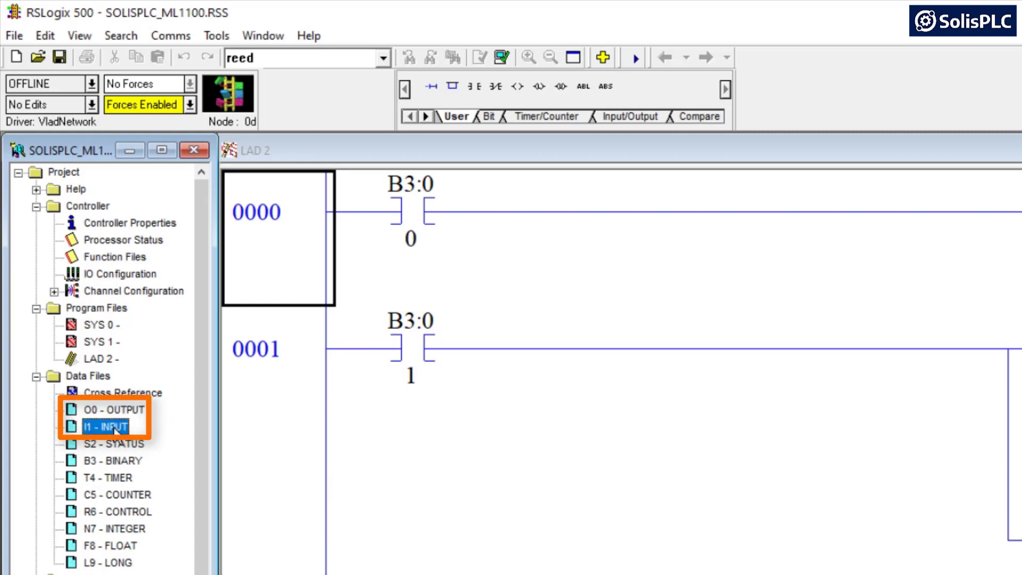
pyautogui.click(107, 410)
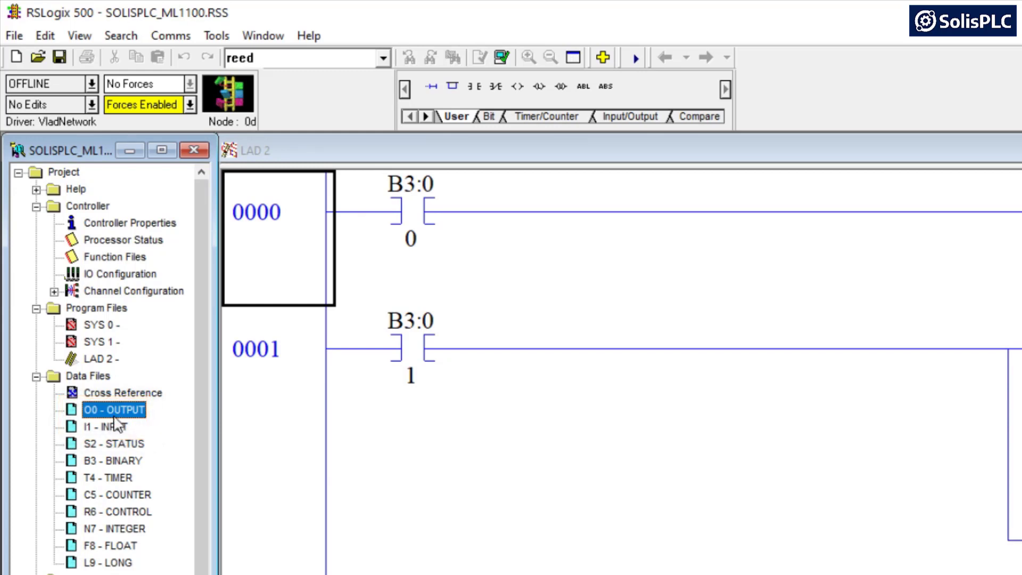
pyautogui.click(104, 425)
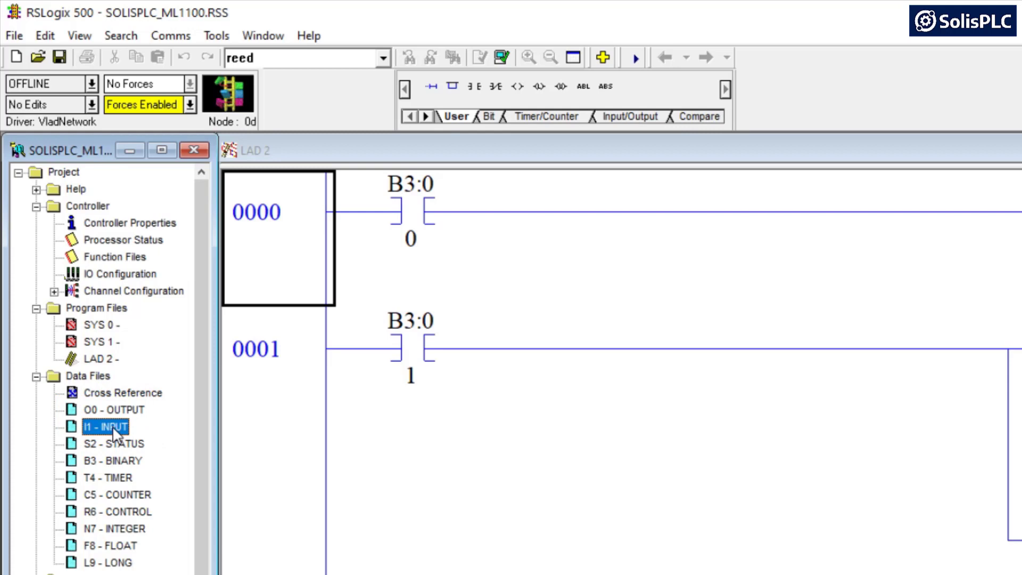
# Show the I1 input data table and select the new I:1.0 word of the slot 1 card
pyautogui.doubleClick(106, 426)
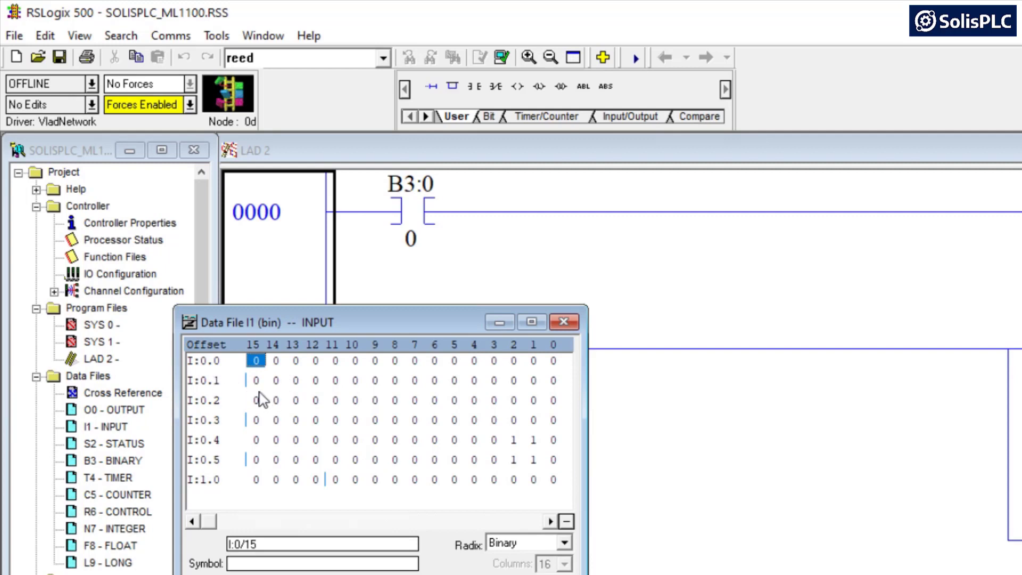
pyautogui.click(252, 494)
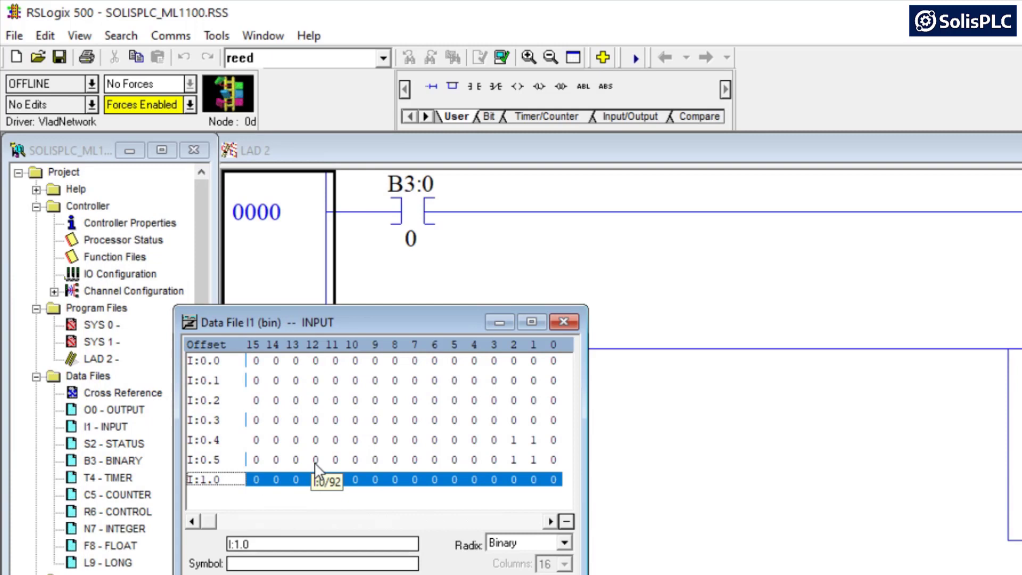
pyautogui.moveTo(381, 473)
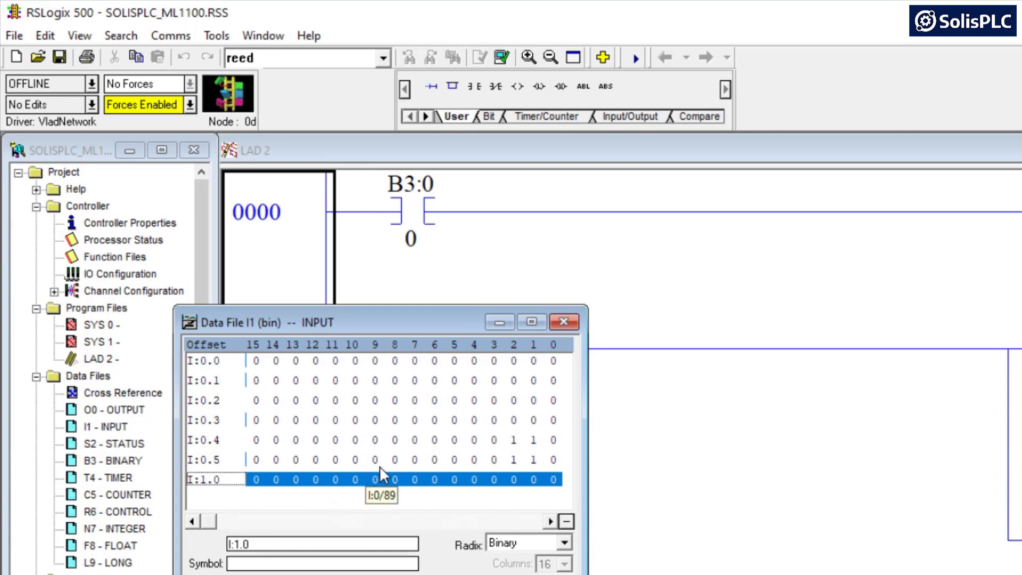
pyautogui.moveTo(492, 485)
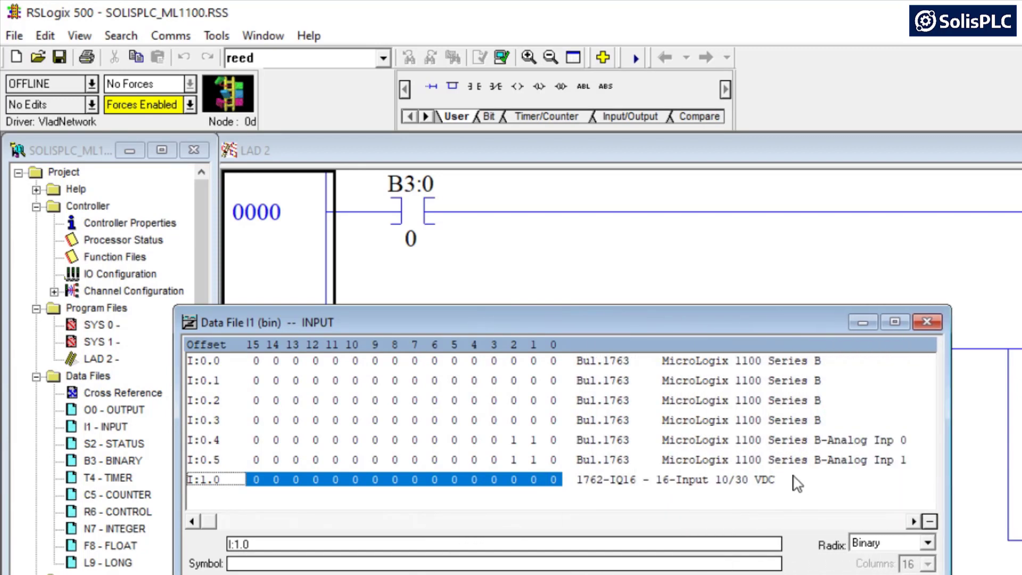
pyautogui.moveTo(519, 379)
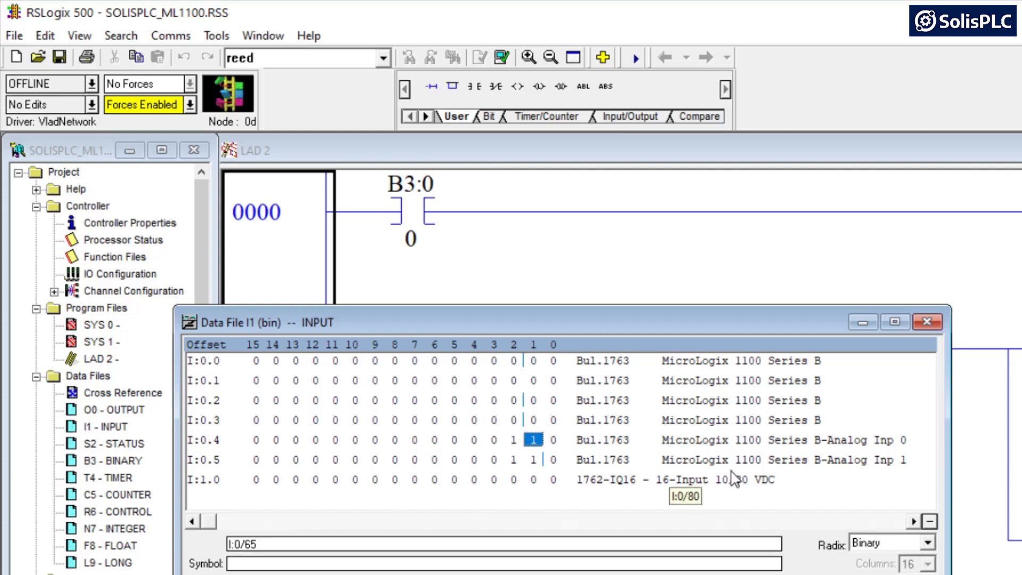
# Reveal the module description column and select input bit I:1/0 of the 1762-IQ16 card
pyautogui.click(548, 479)
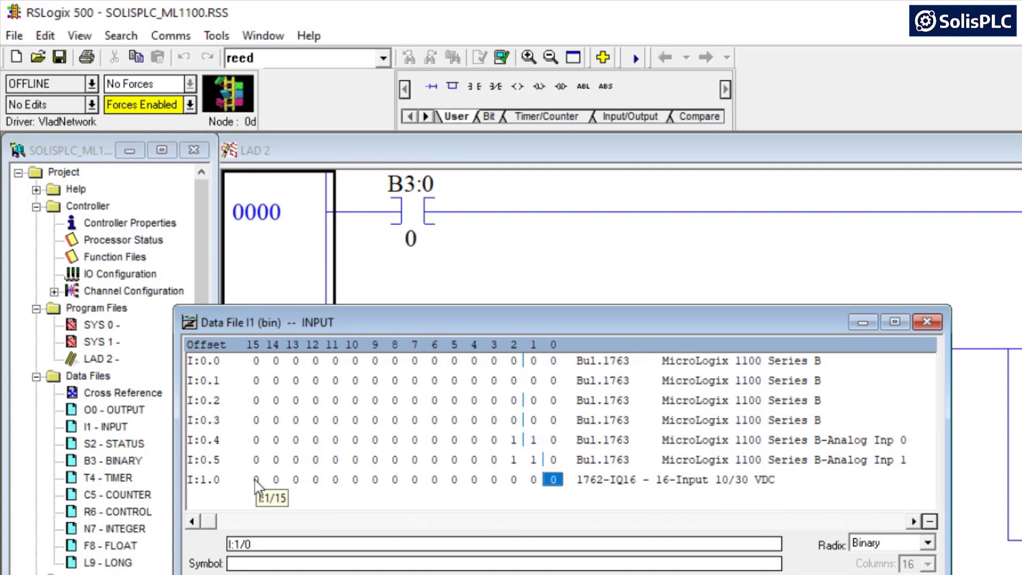
pyautogui.moveTo(530, 492)
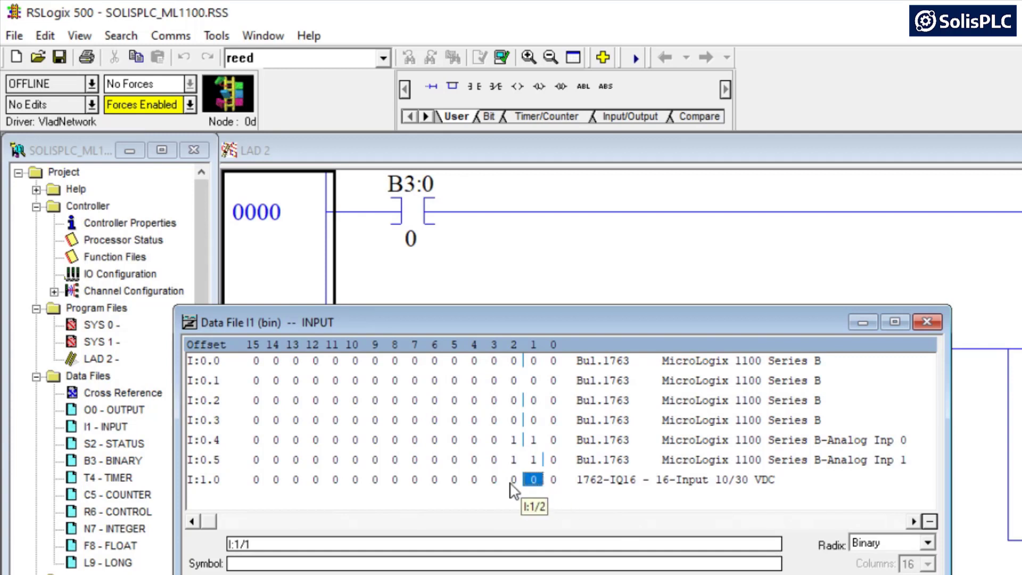
pyautogui.click(514, 479)
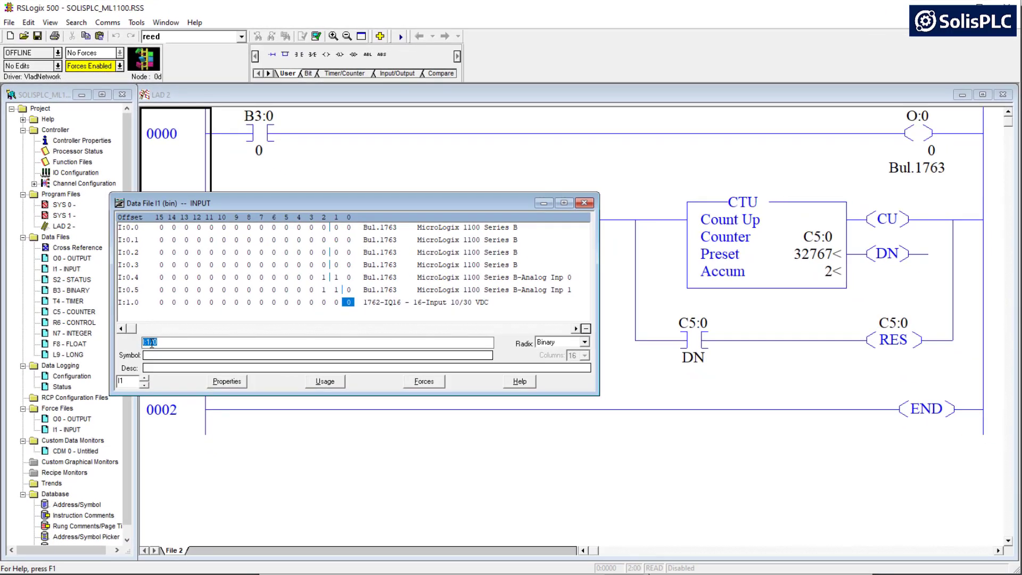
# Insert new rung 0001 with an XIC at I:1/0 and an OTE, showing the B3 binary table
pyautogui.rightClick(151, 342)
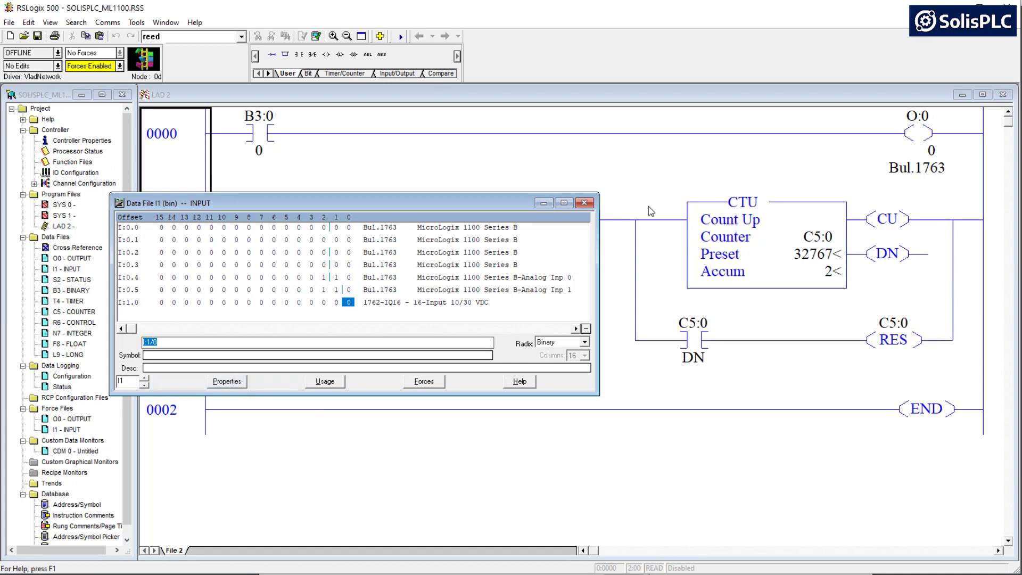
pyautogui.click(585, 202)
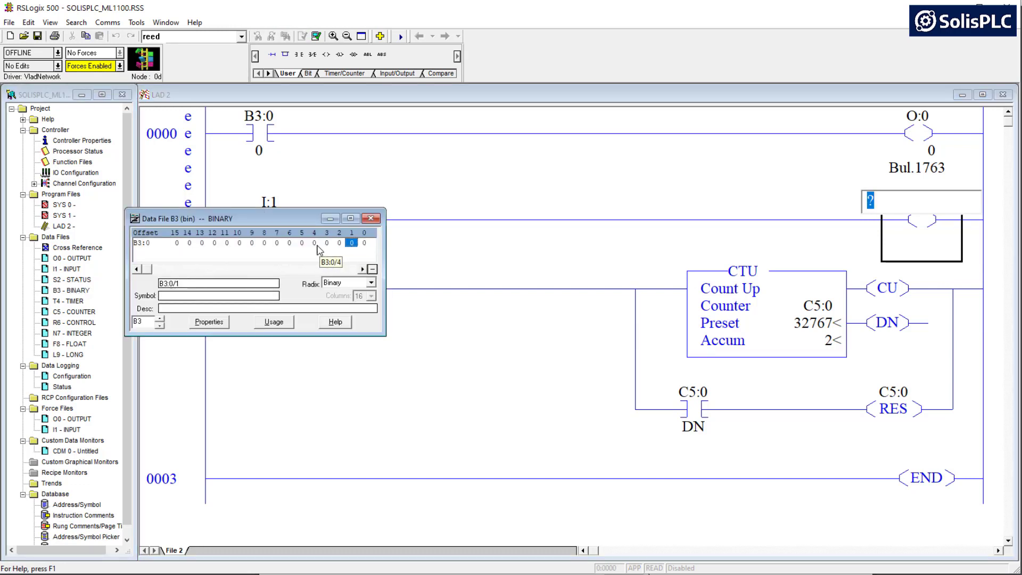
# Assign B3:0/4 to the new coil and describe it as 'Input 0 - Energized'
pyautogui.click(314, 244)
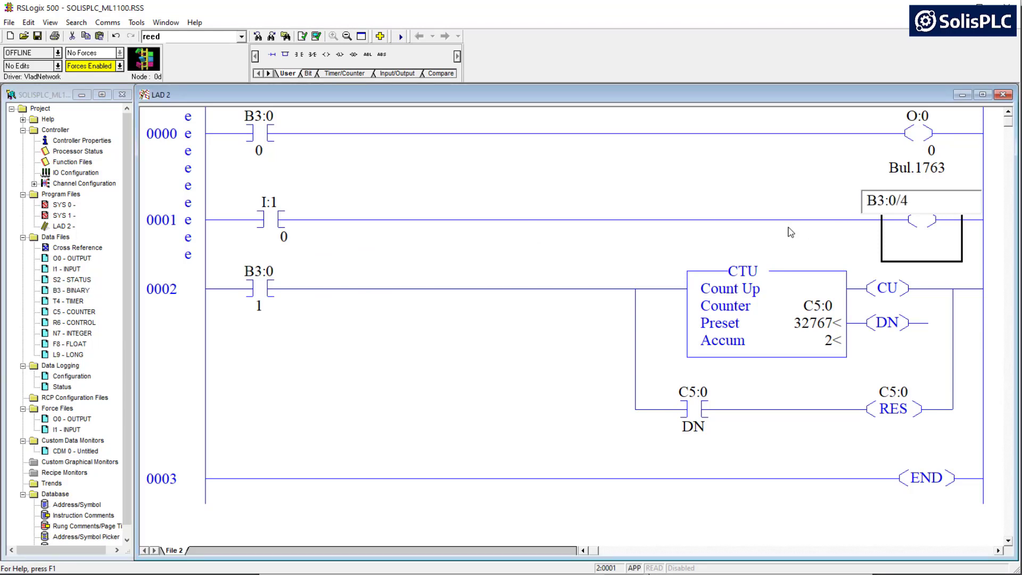
pyautogui.rightClick(913, 218)
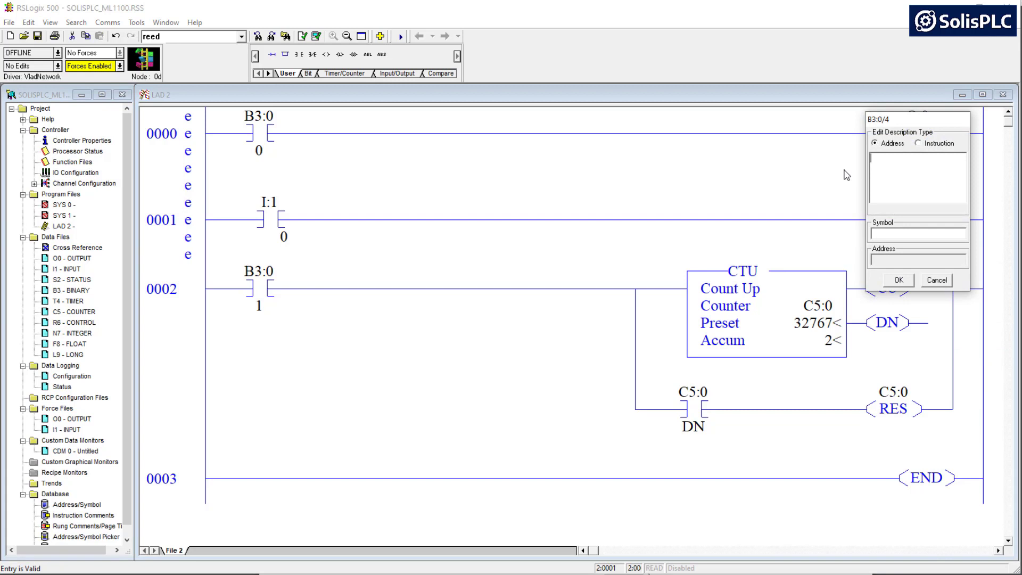
pyautogui.write('Input 0 - E')
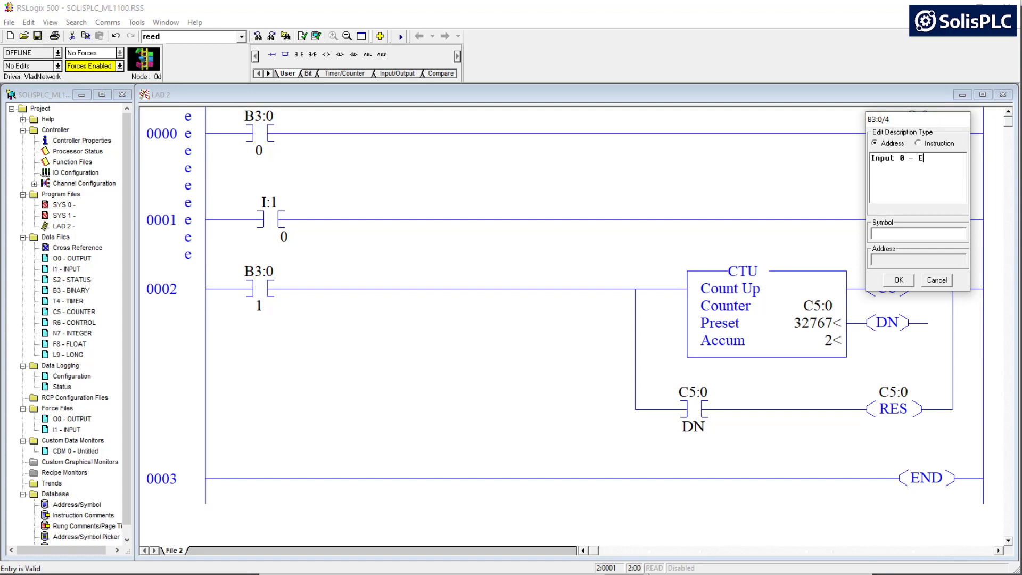
pyautogui.write('nergized')
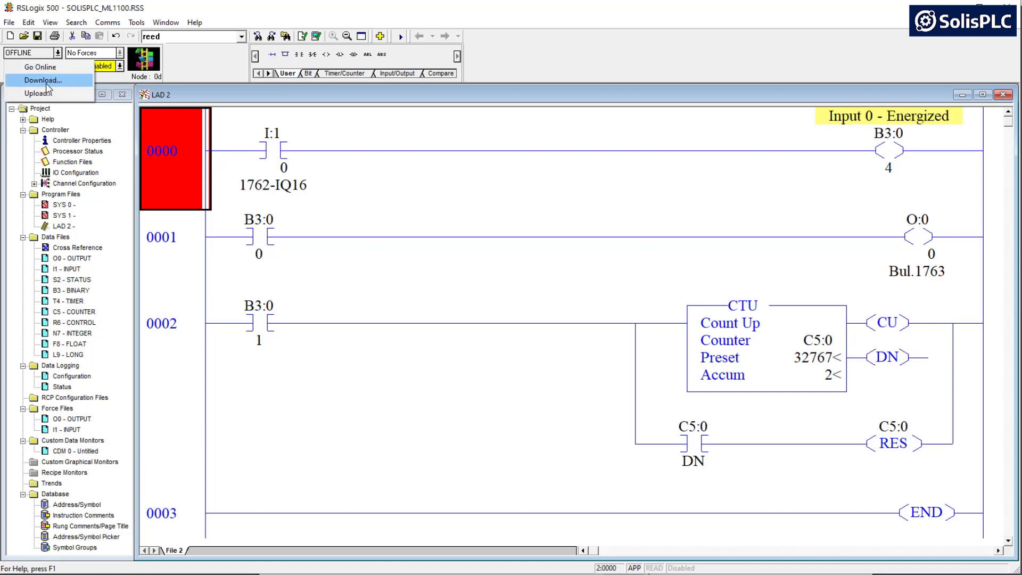
# Download the program to the MicroLogix 1100, switch through PROG back to Run and go online
pyautogui.click(43, 80)
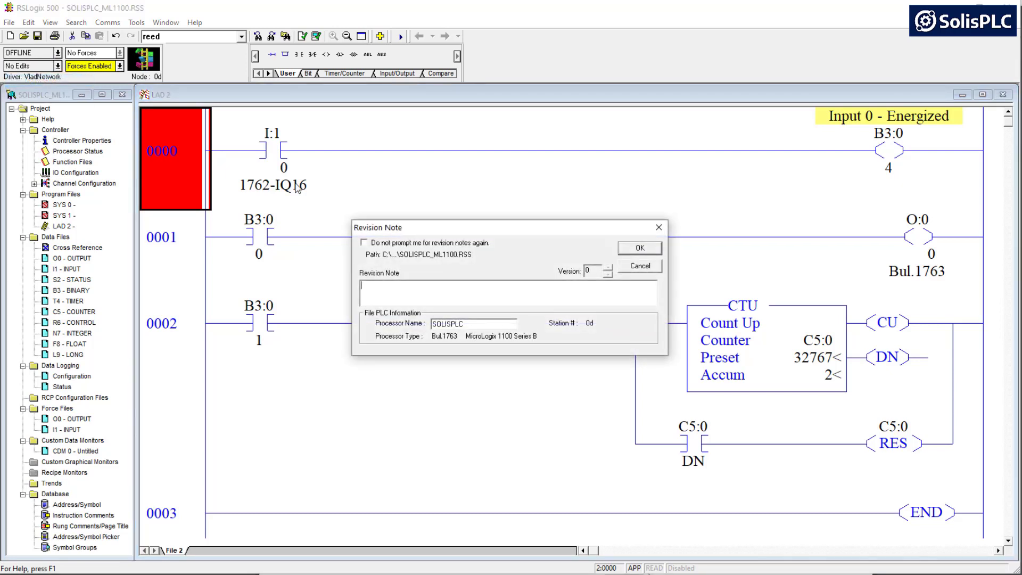
pyautogui.click(639, 248)
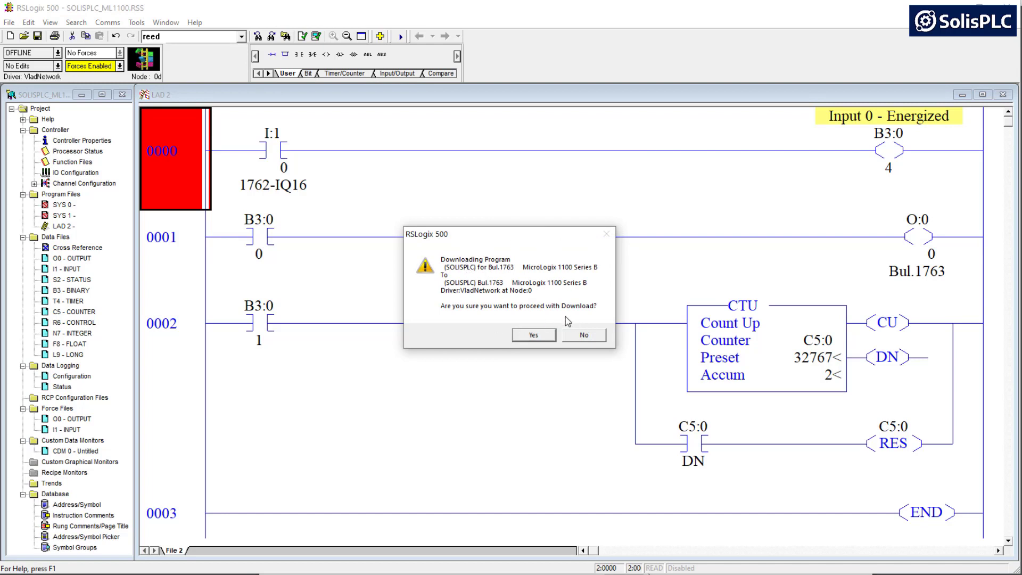
pyautogui.moveTo(530, 323)
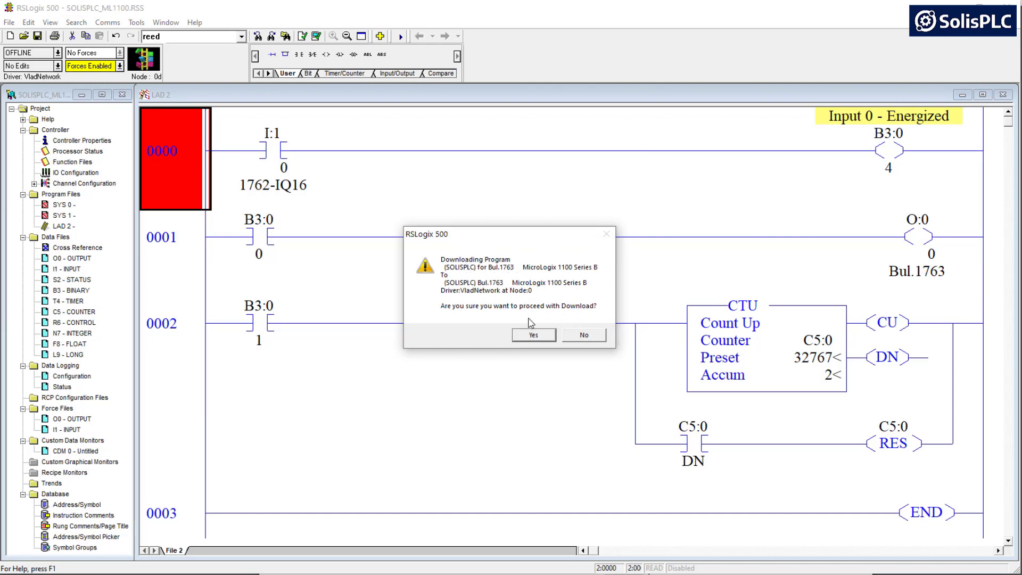
pyautogui.click(533, 334)
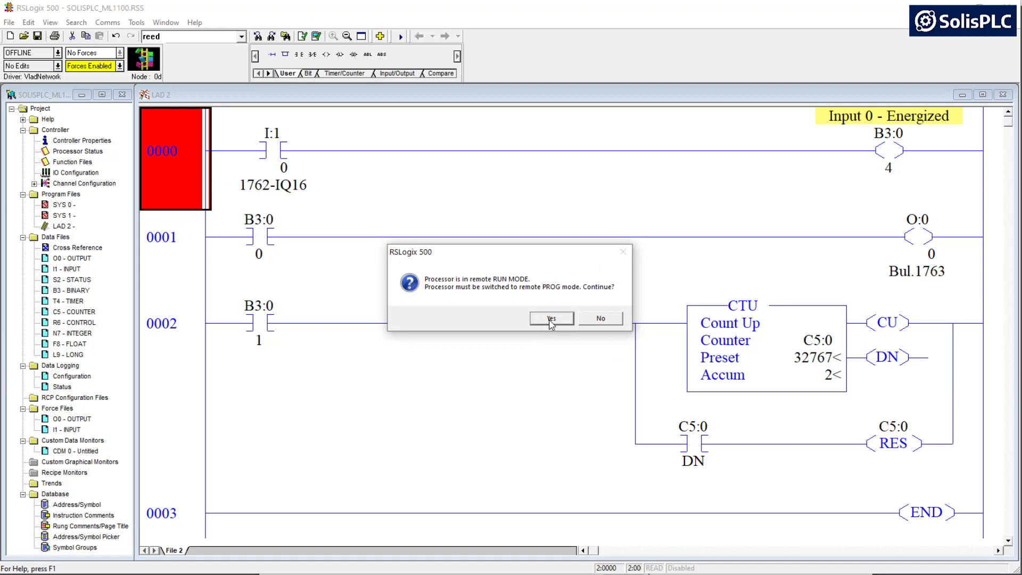
pyautogui.click(552, 317)
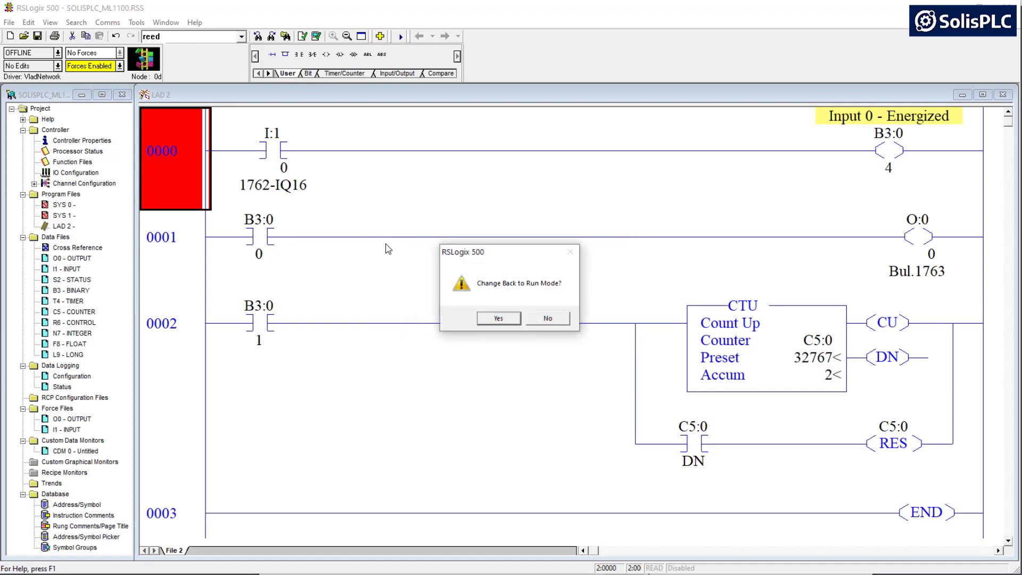
pyautogui.moveTo(503, 268)
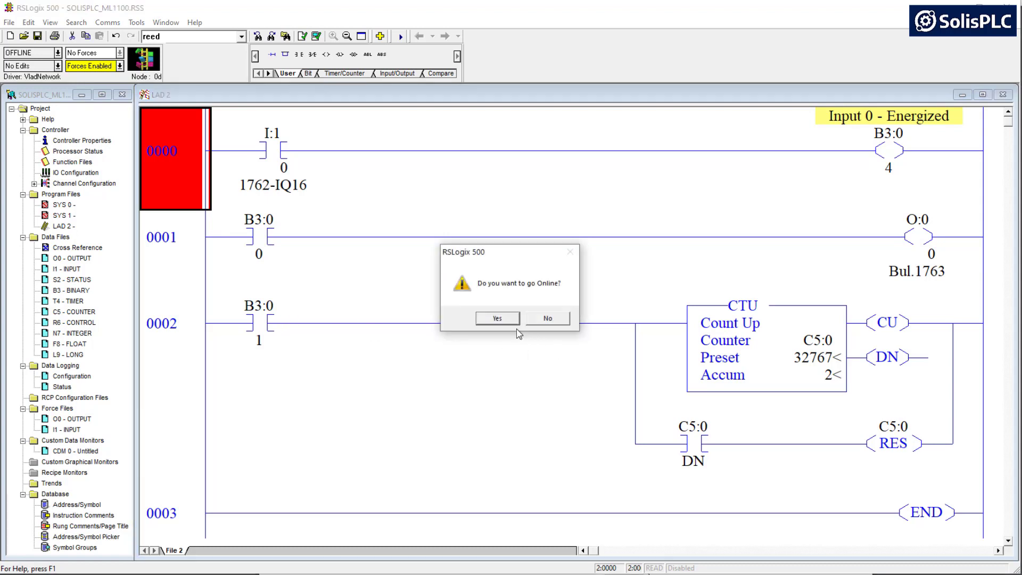
pyautogui.click(497, 317)
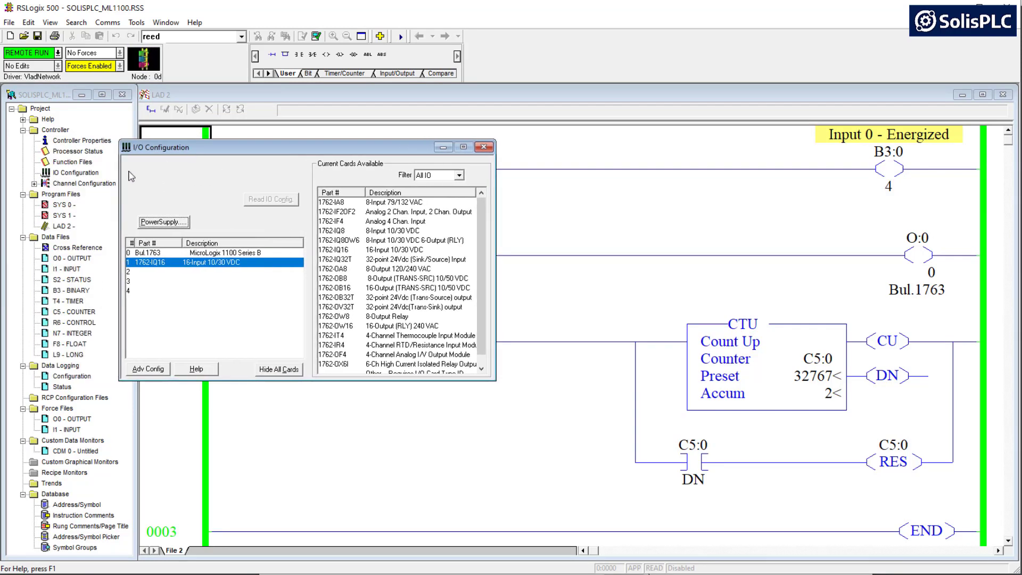
pyautogui.moveTo(179, 302)
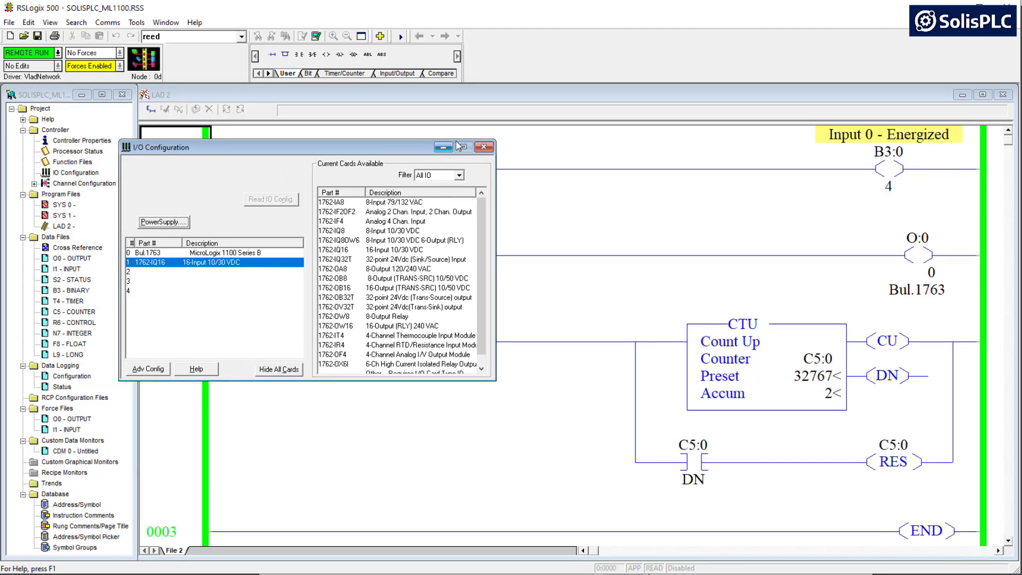
pyautogui.click(479, 146)
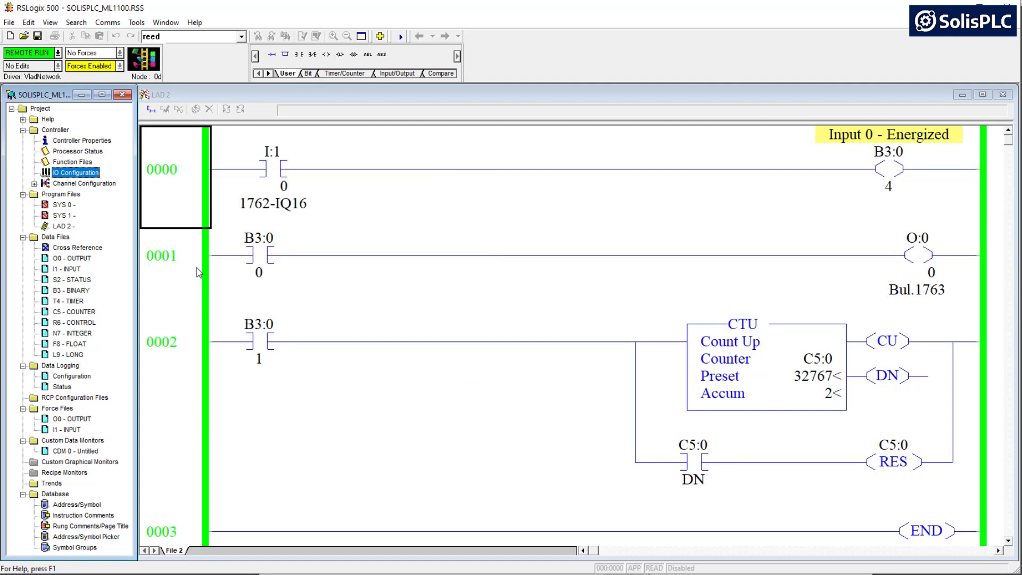